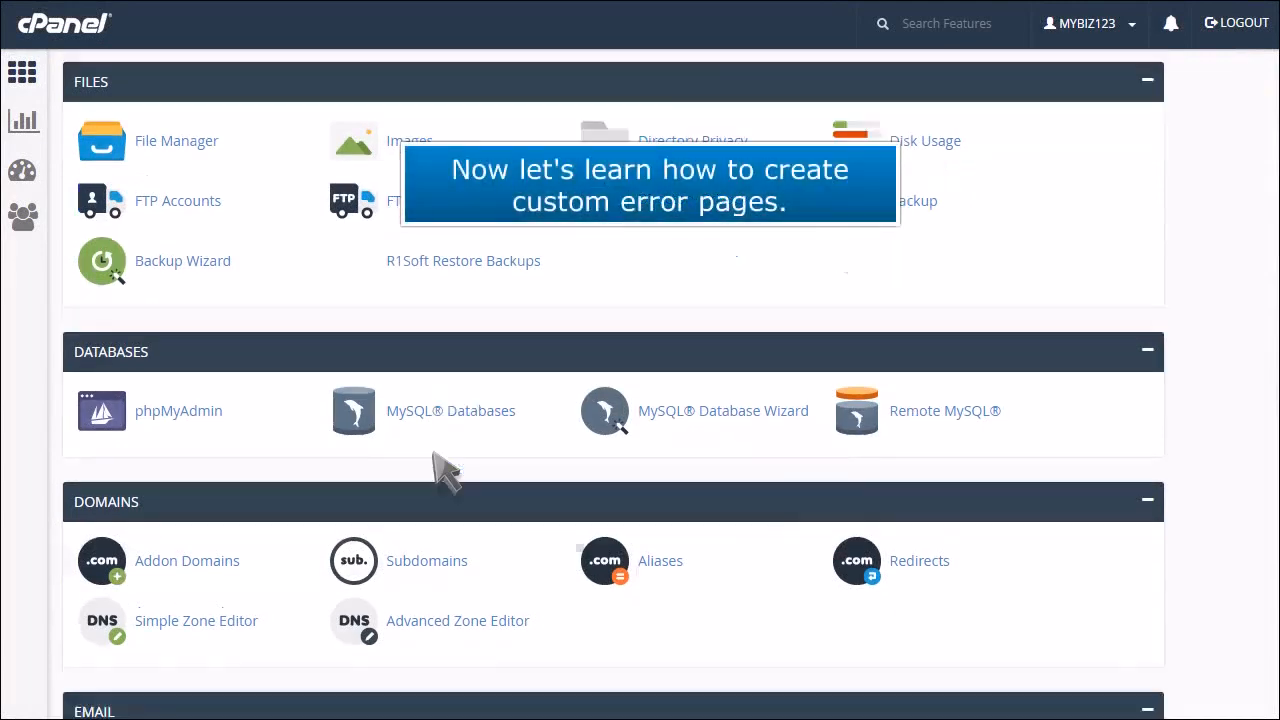
Scroll to the Advanced section and open the Error Pages tool
{"action": "scroll", "scroll_direction": "down", "scroll_amount": 3}
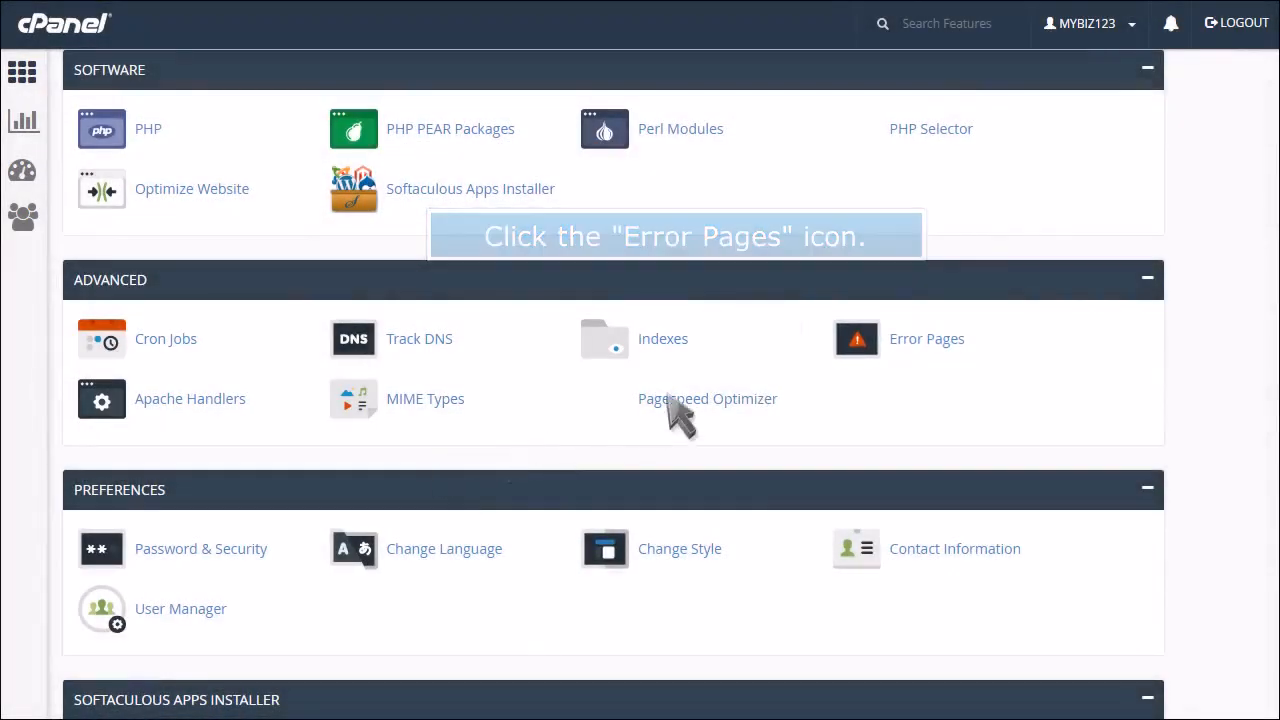
{"action": "left_click", "coordinate": [856, 338]}
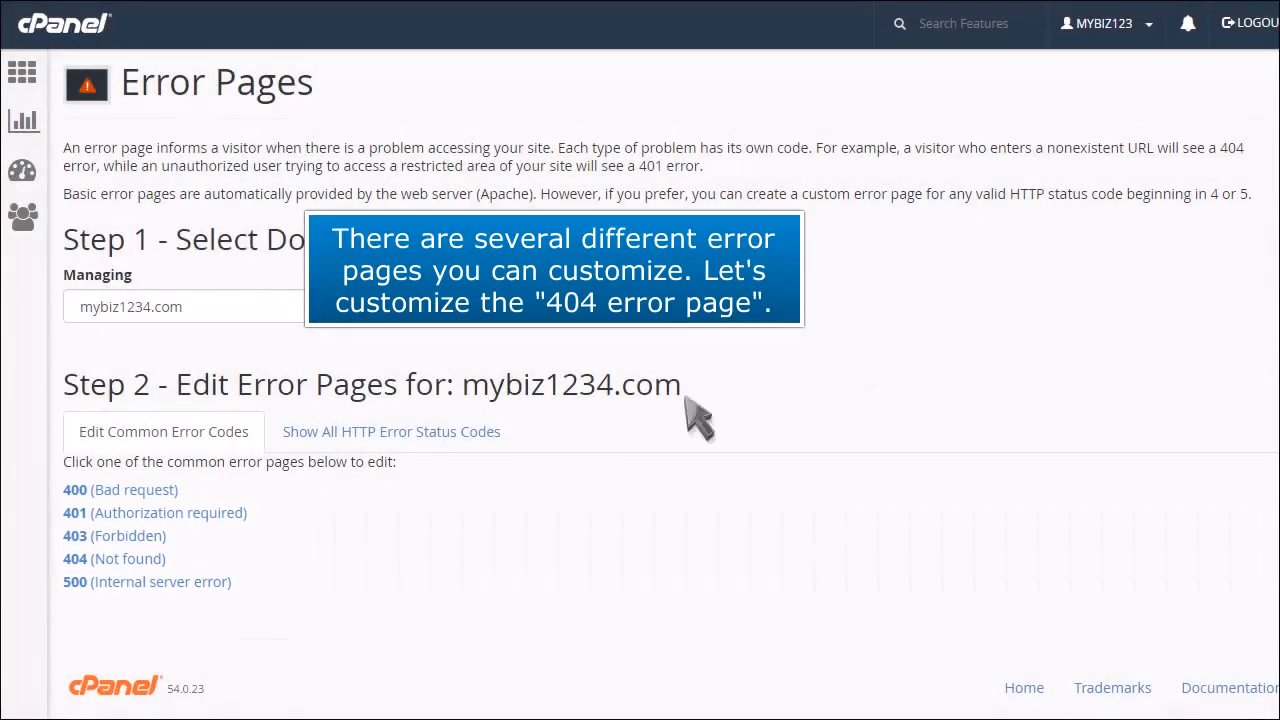
Open the 404 (Not found) page under Edit Common Error Codes
{"action": "left_click", "coordinate": [113, 558]}
{"action": "type", "text": "T"}
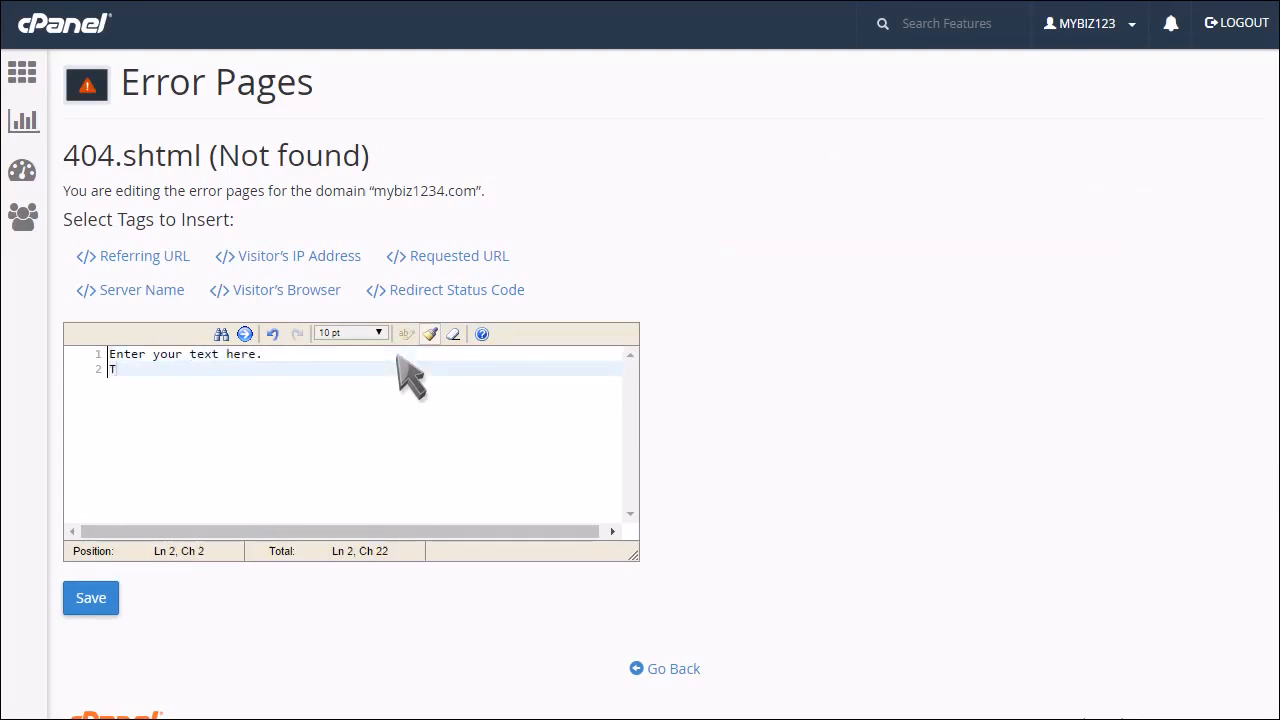
Insert the Requested URL tag into the line 'The page … is unavailable.'
{"action": "left_click", "coordinate": [458, 255]}
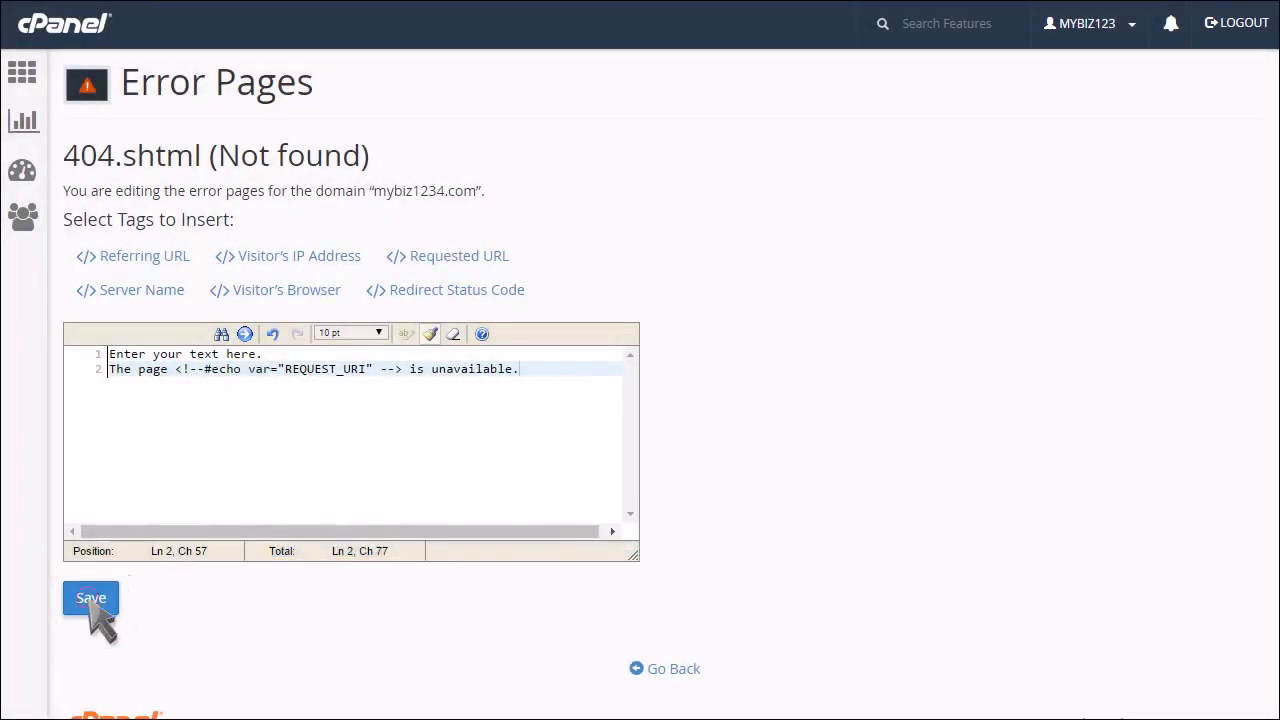
Save 404.shtml and go back to the Error Pages list
{"action": "left_click", "coordinate": [90, 597]}
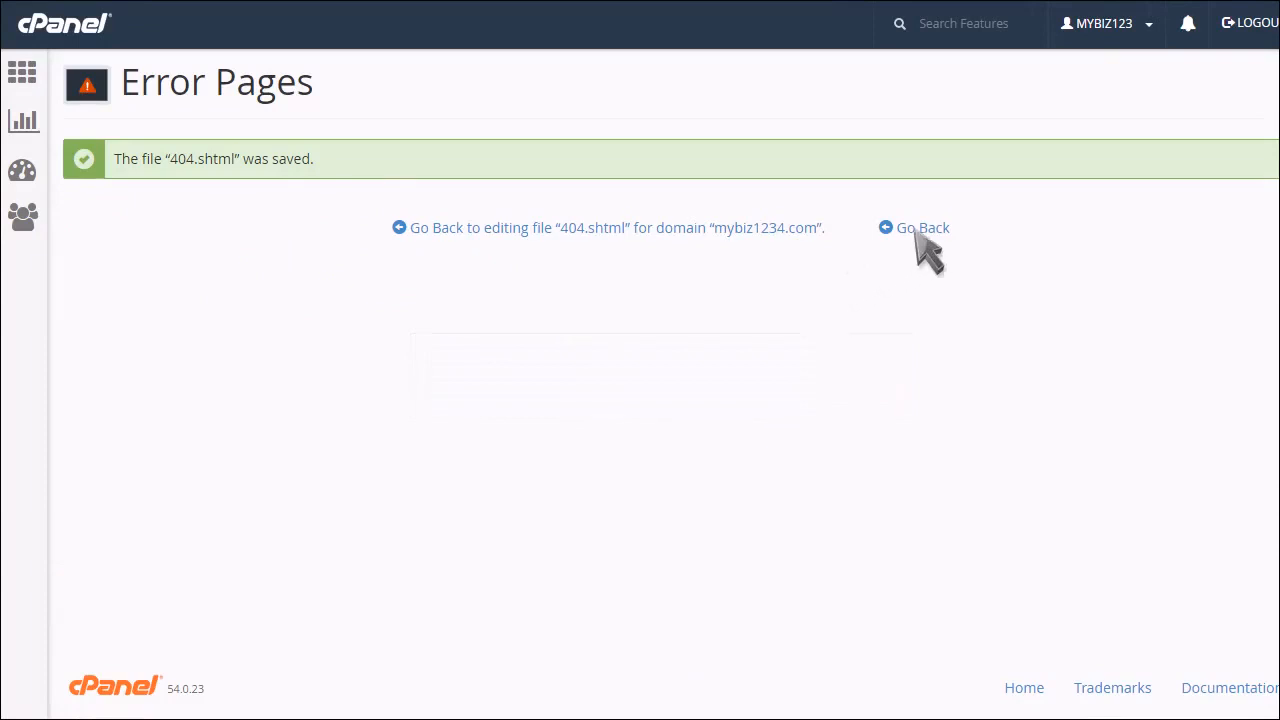
{"action": "left_click", "coordinate": [922, 227]}
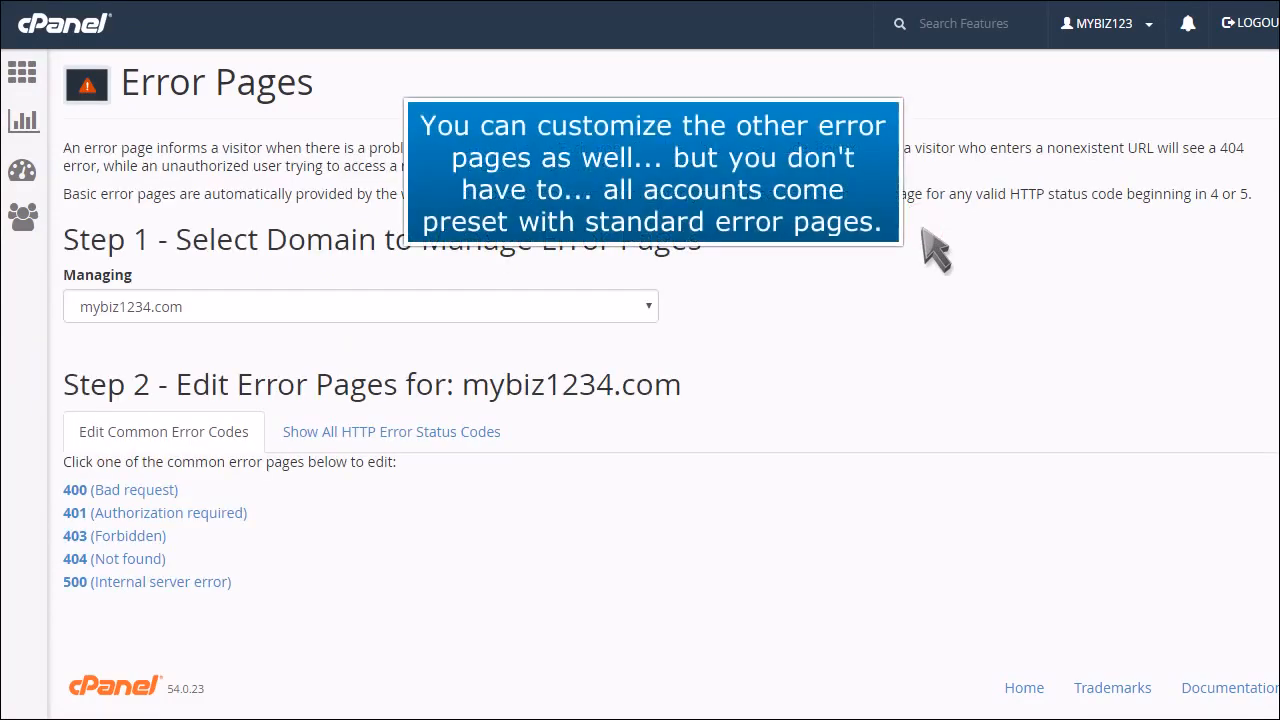